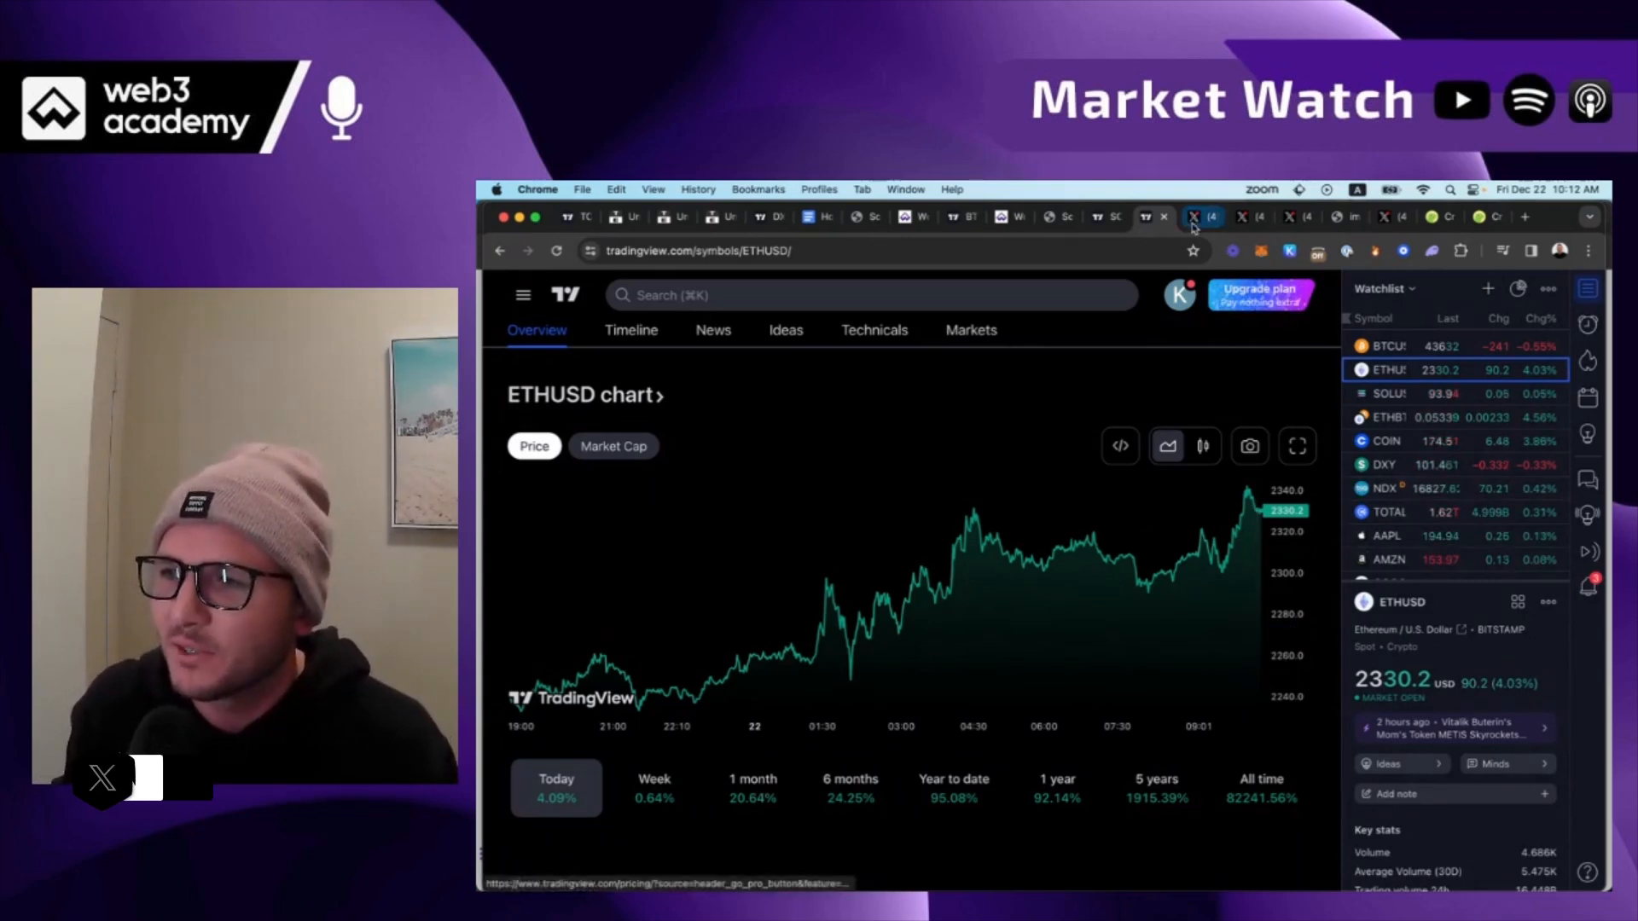
# Switch from the ETH sentiment post to the Celsius NewCo post on $243,805,332 of ETH sold.
pyautogui.click(1203, 216)
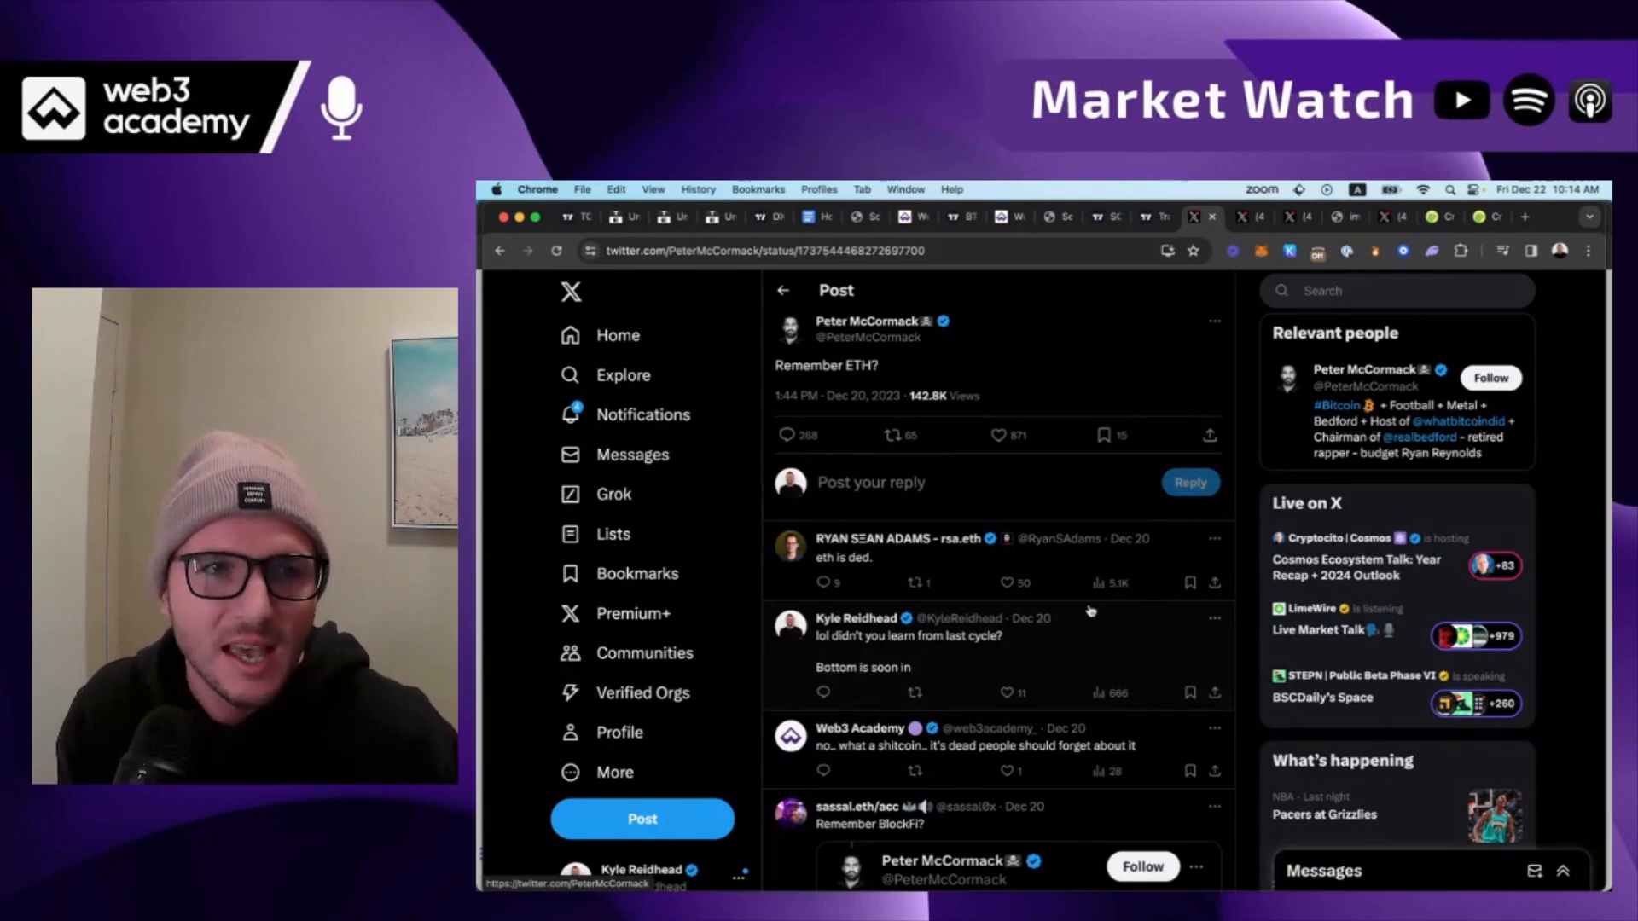
pyautogui.moveTo(1283, 233)
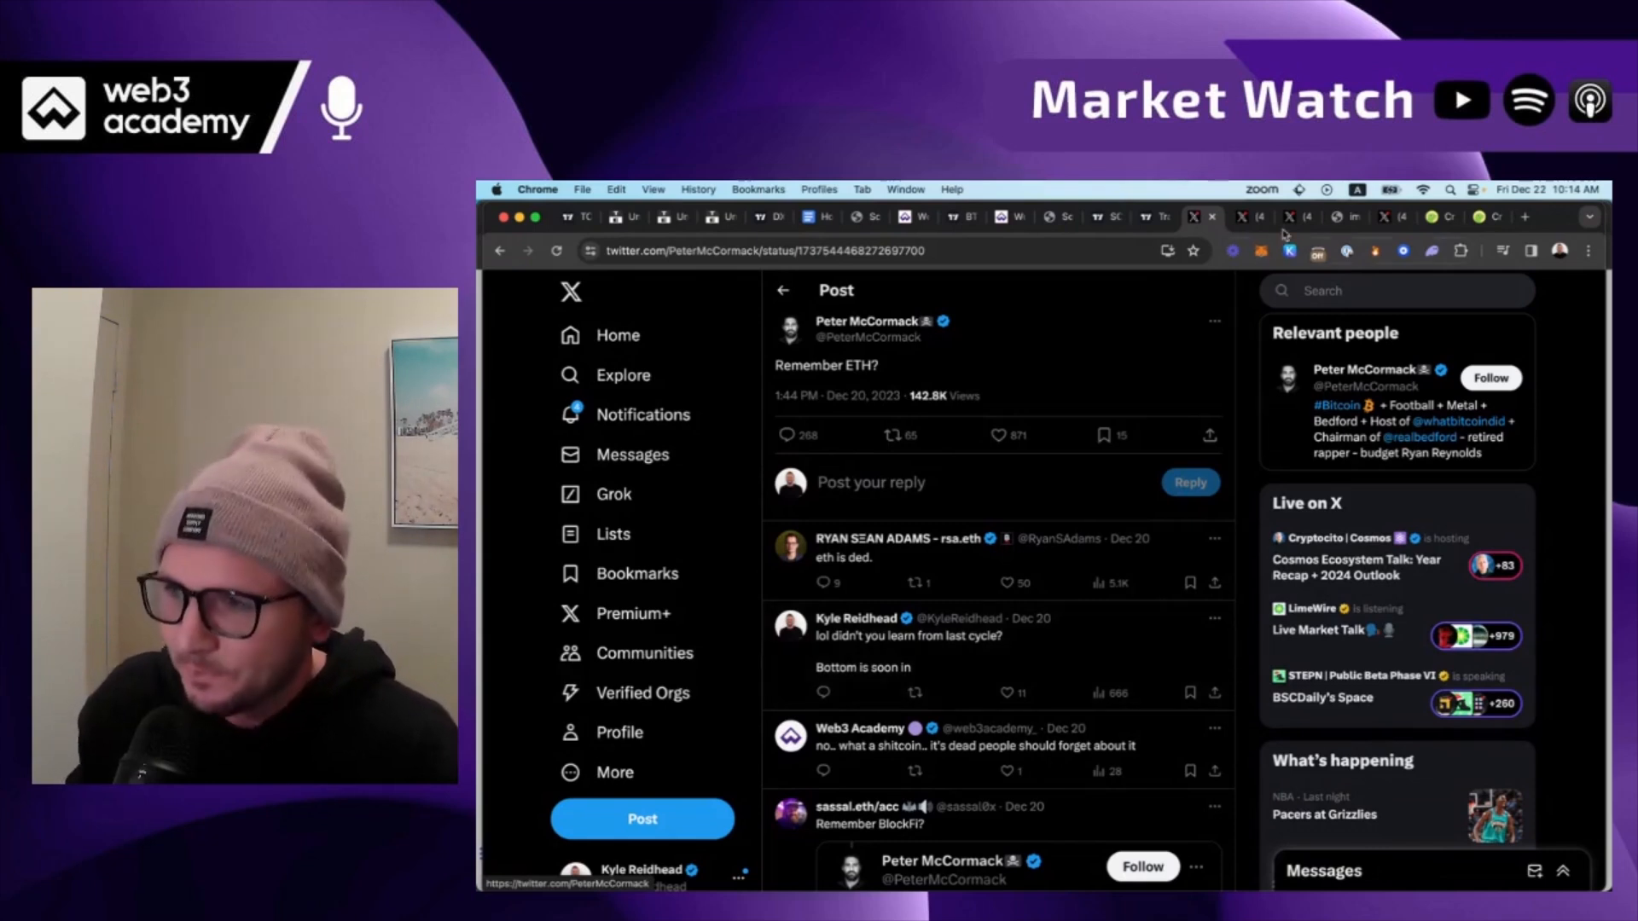
pyautogui.moveTo(1245, 217)
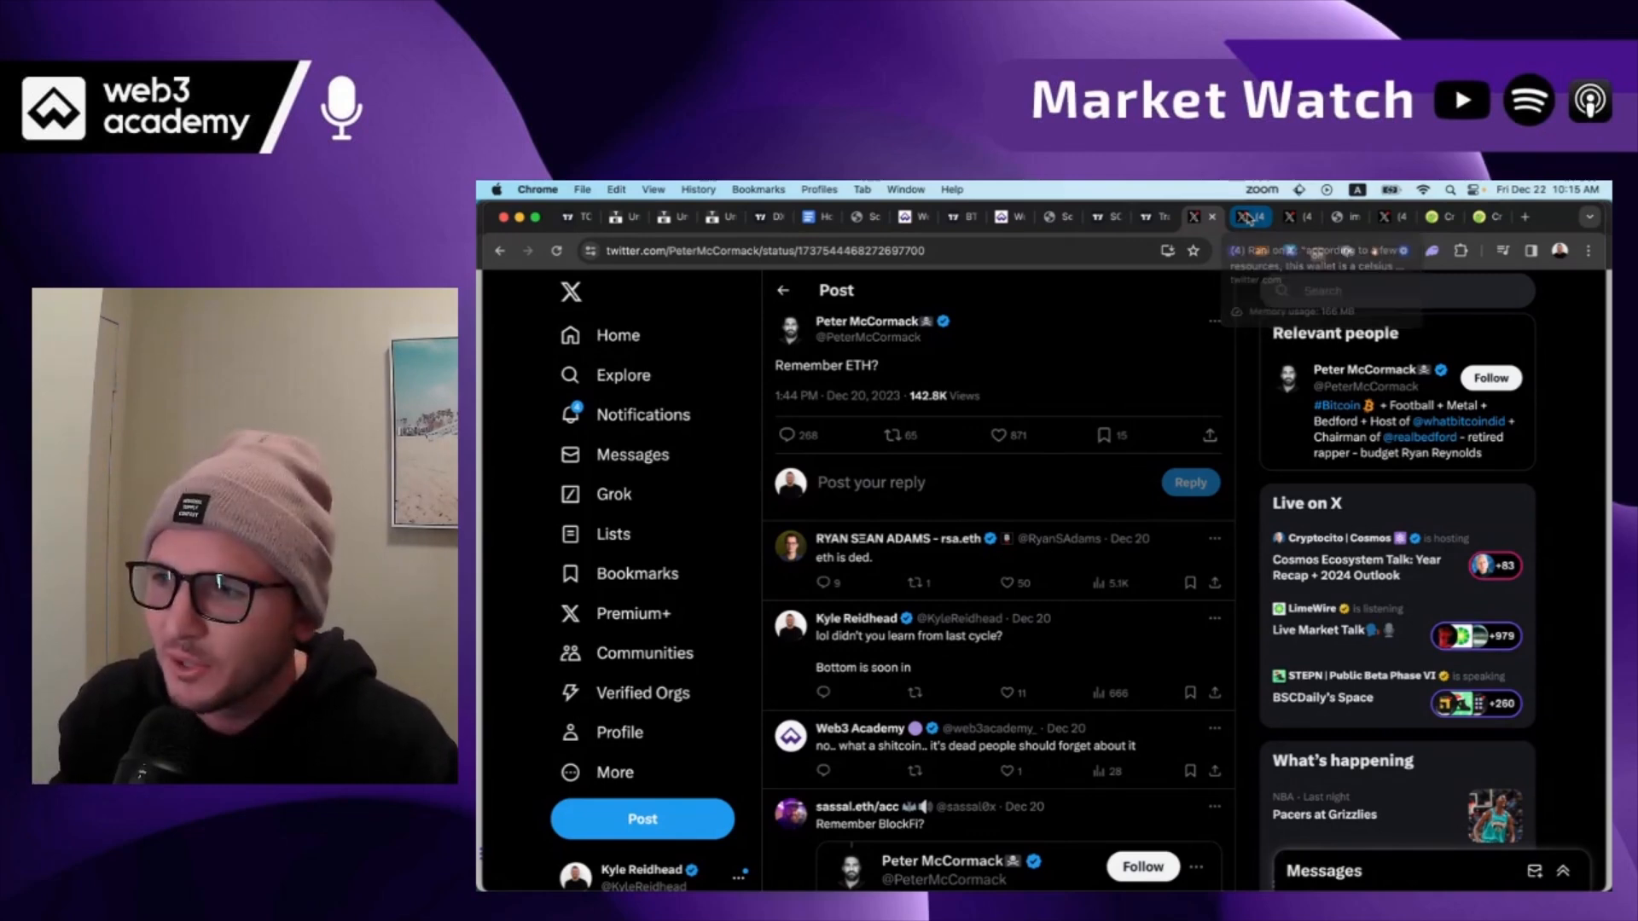
pyautogui.click(1249, 217)
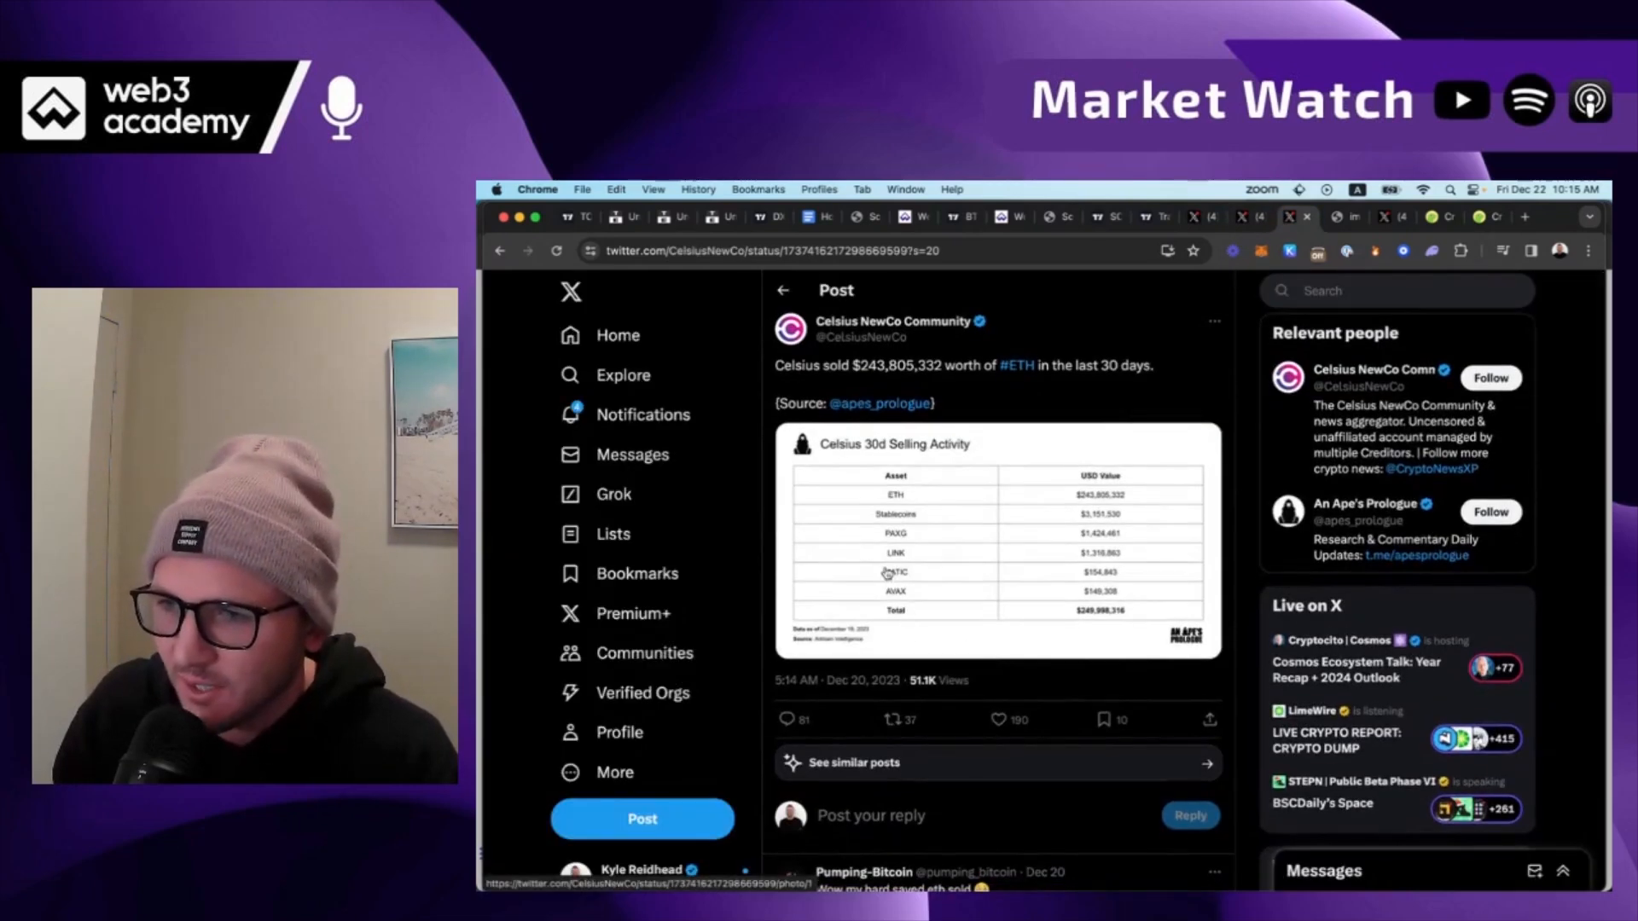
# View the Celsius 30d Selling Activity table full-size, showing $249,998,316 in total sales.
pyautogui.click(998, 540)
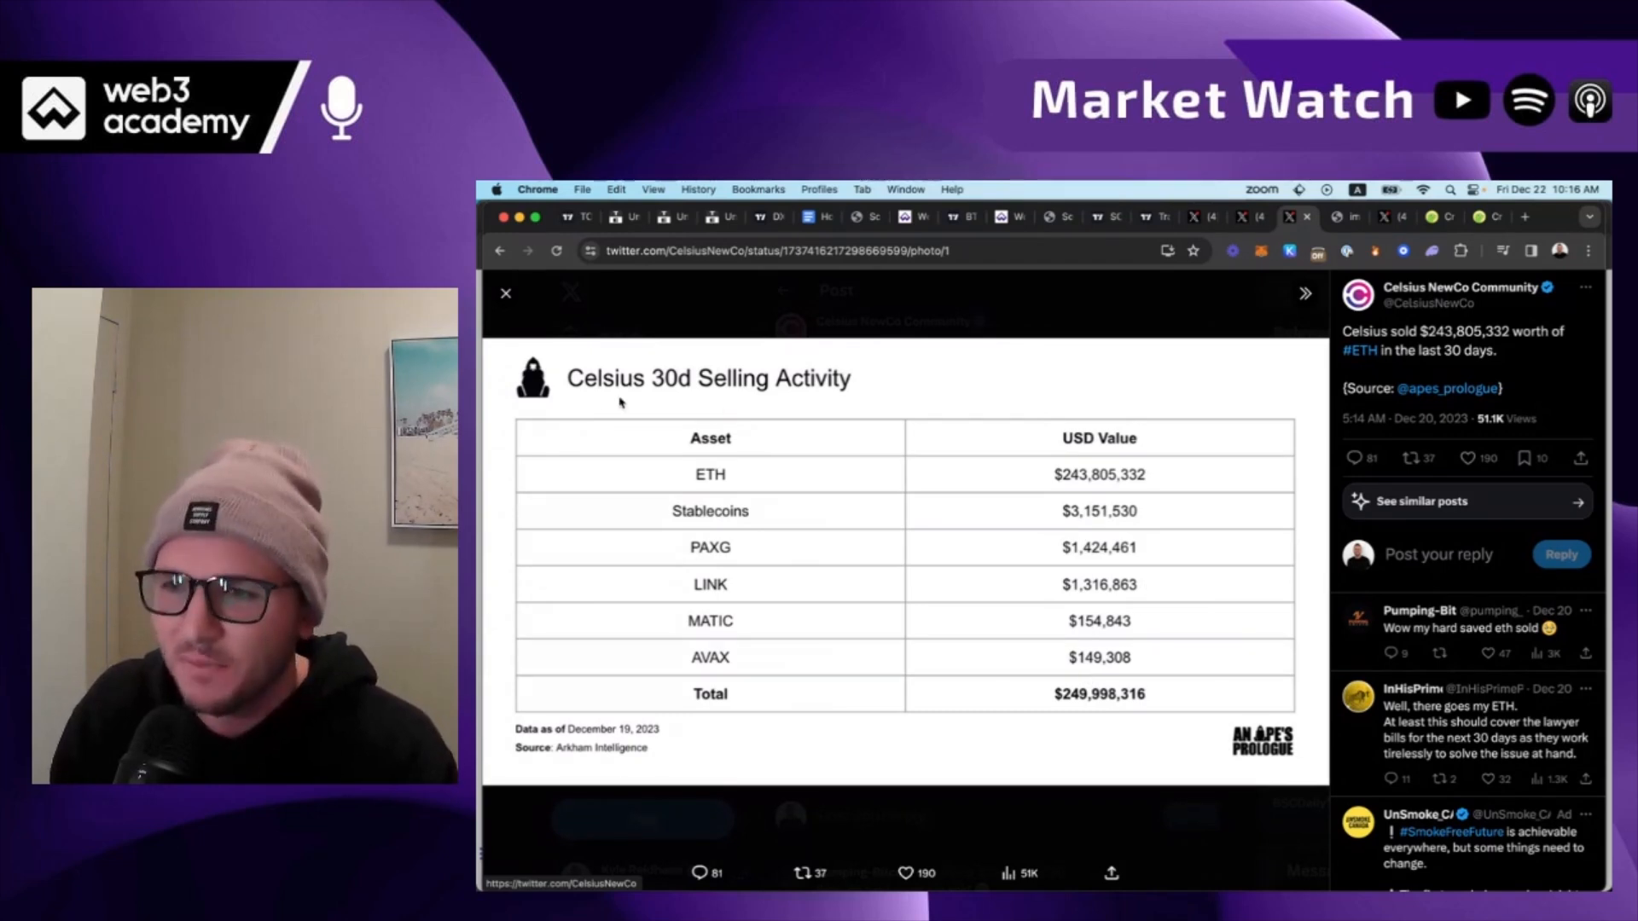
pyautogui.moveTo(505, 292)
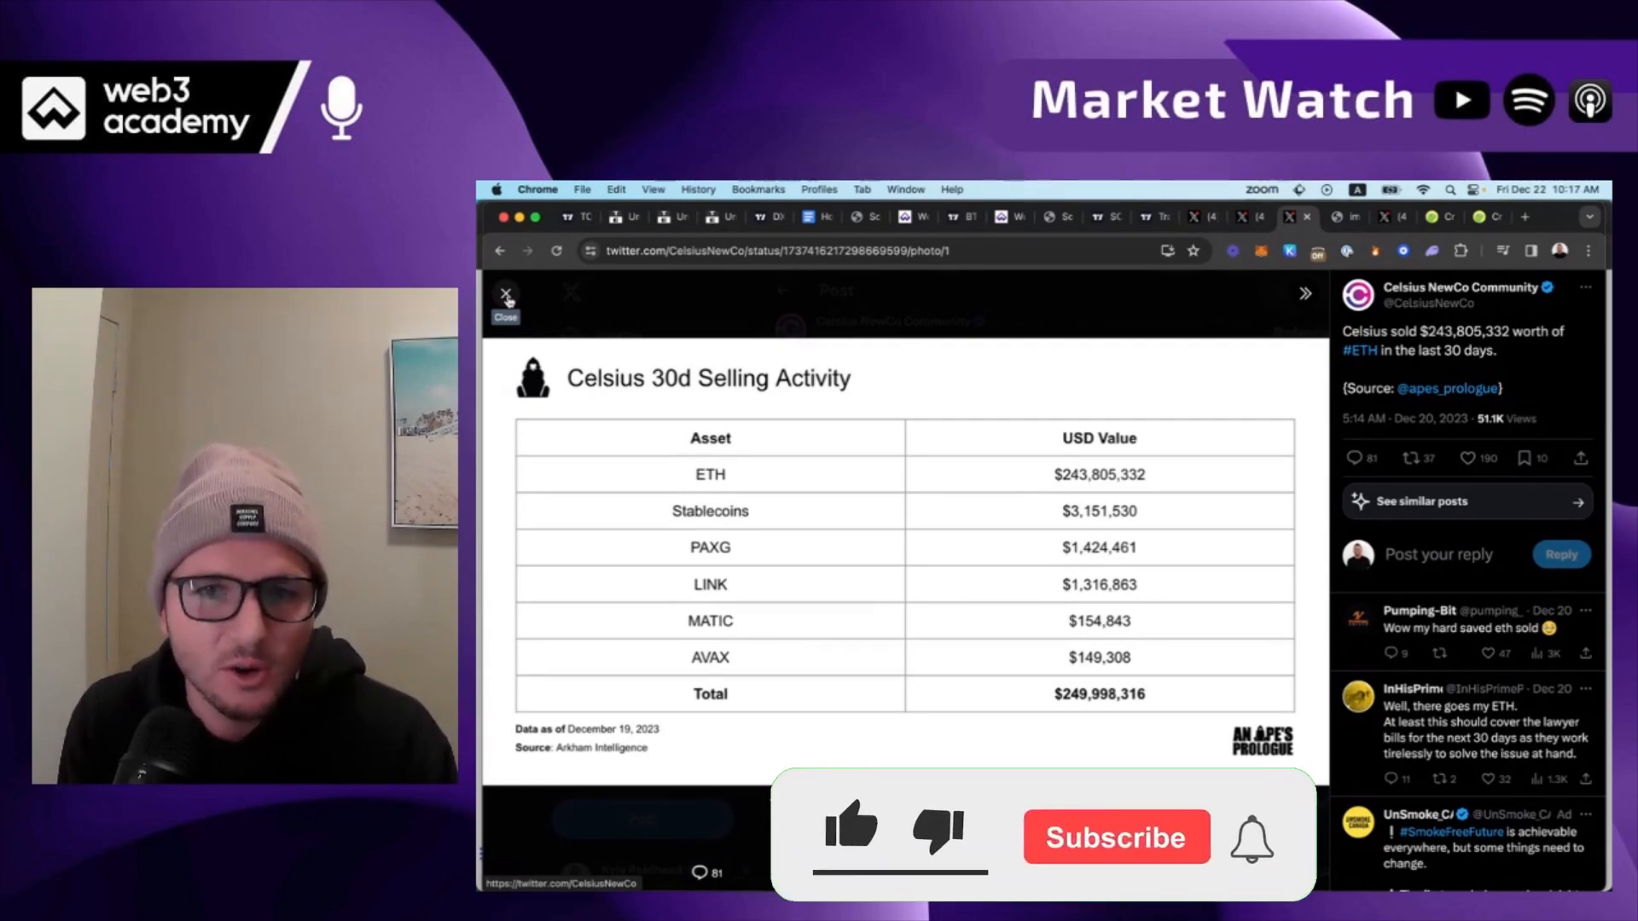
pyautogui.click(851, 836)
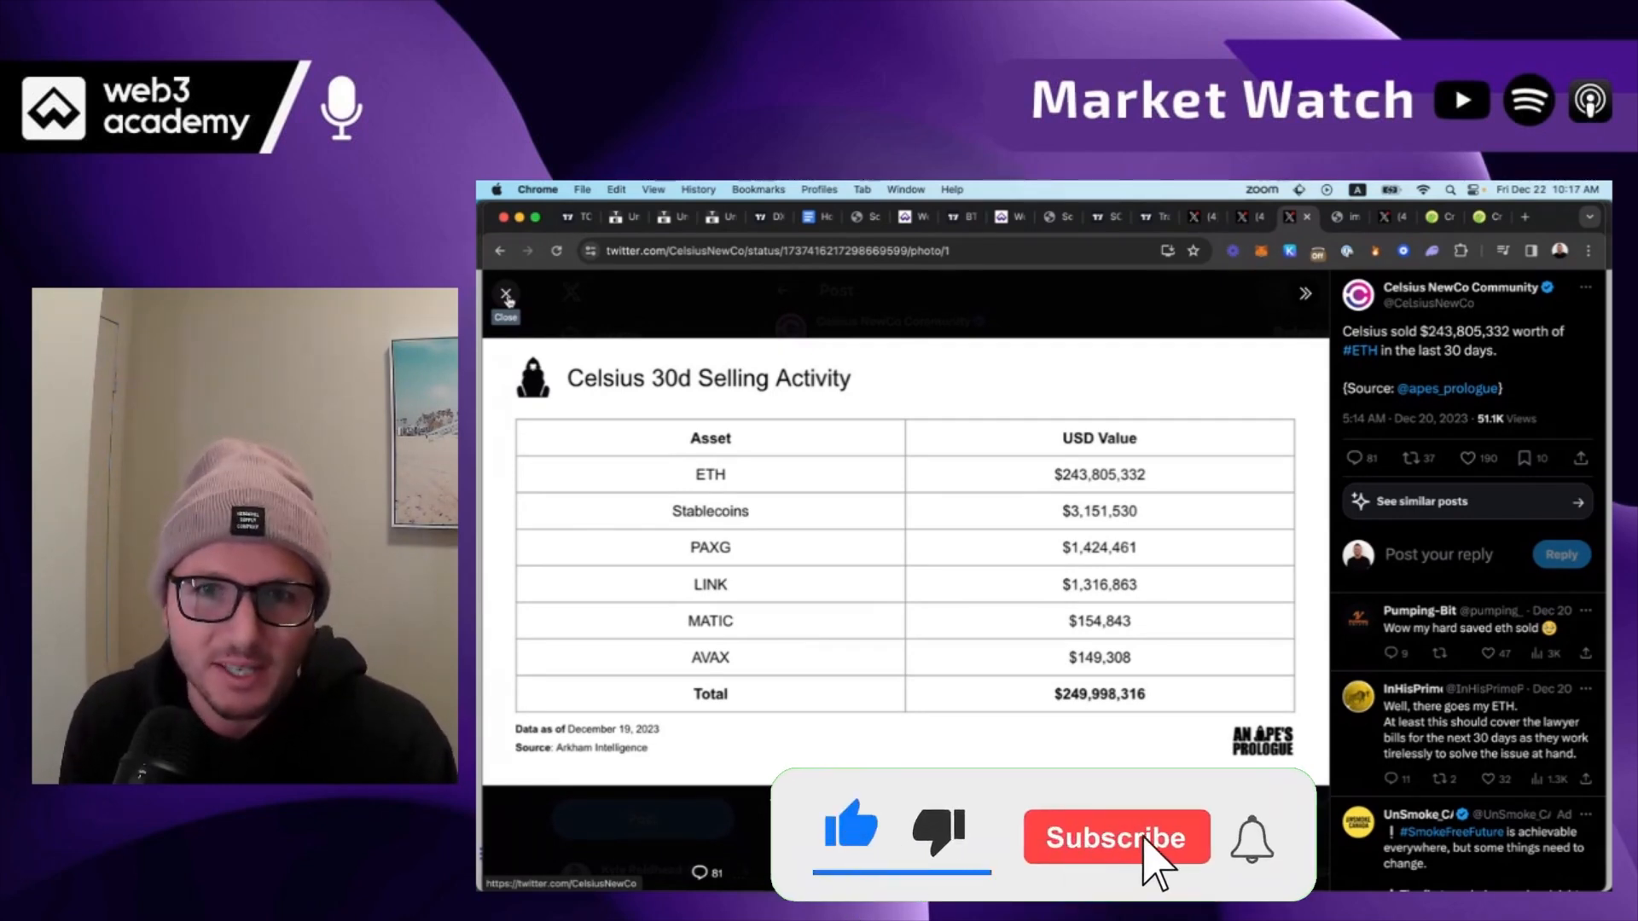
pyautogui.click(1116, 836)
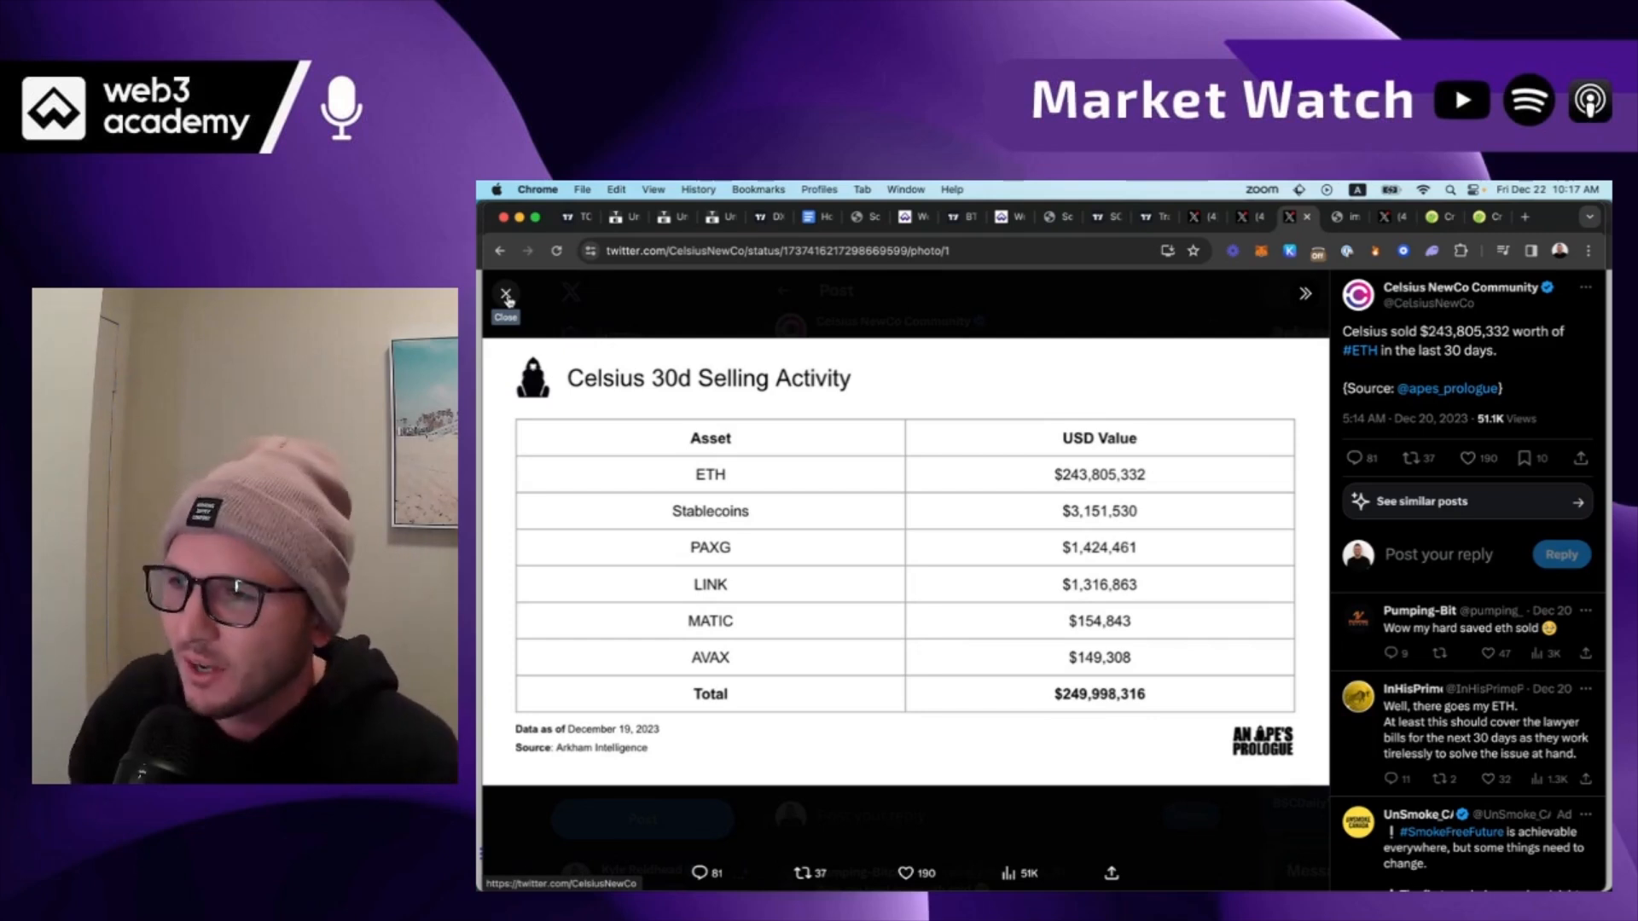
pyautogui.click(505, 295)
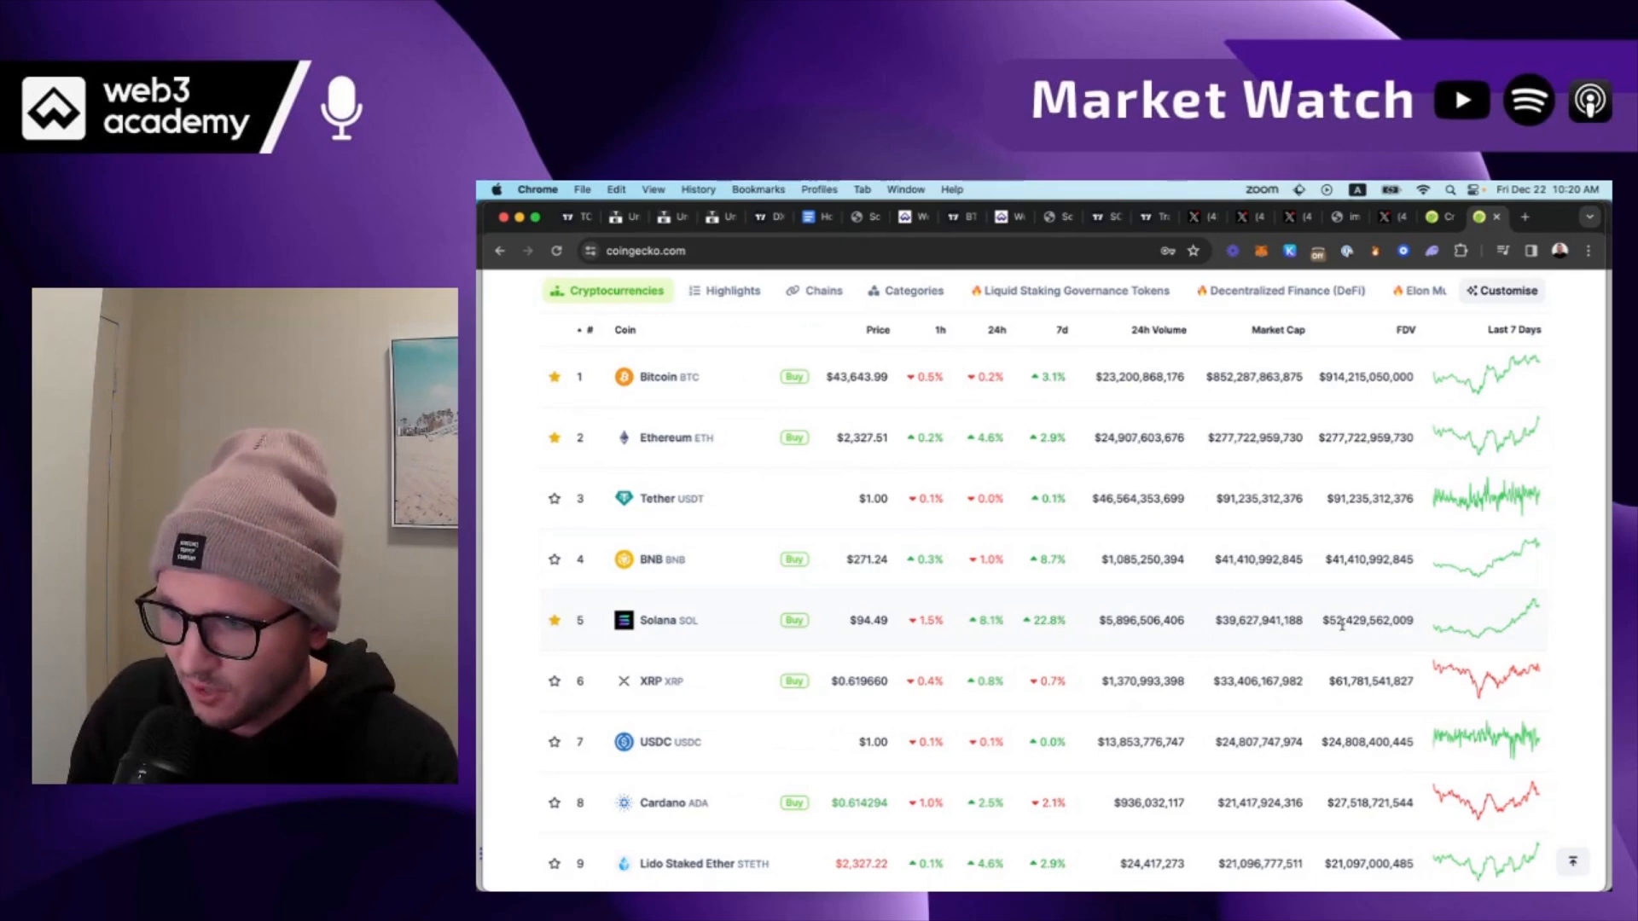
# Scroll the CoinGecko ranking down to rows 10 and 11, Avalanche and Dogecoin.
pyautogui.scroll(-3)
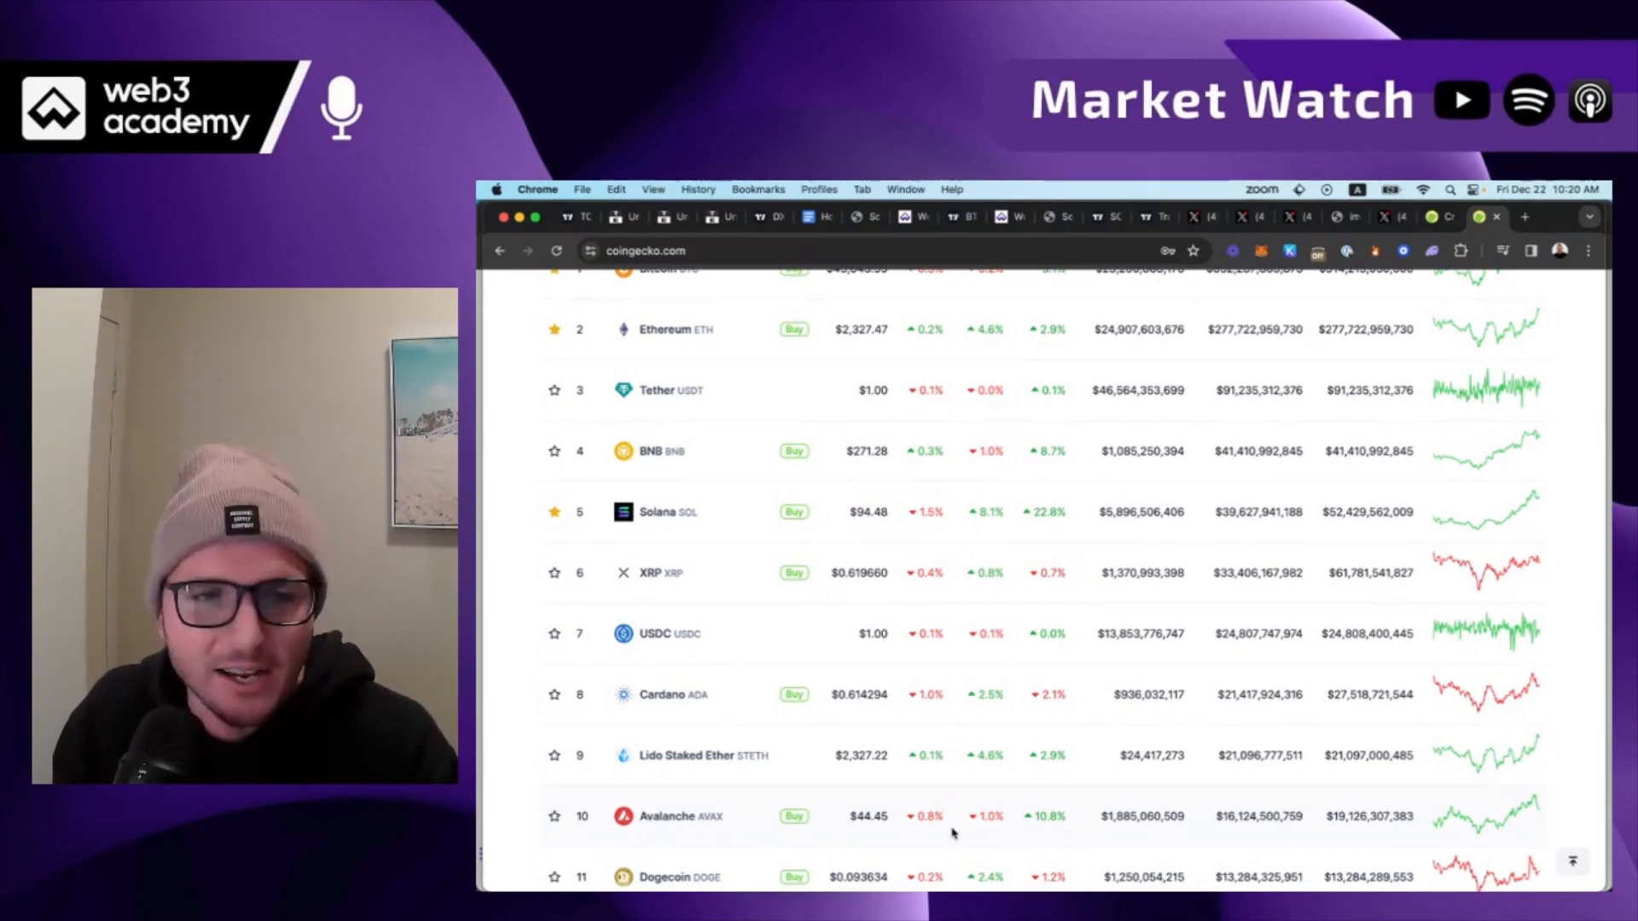
pyautogui.scroll(-3)
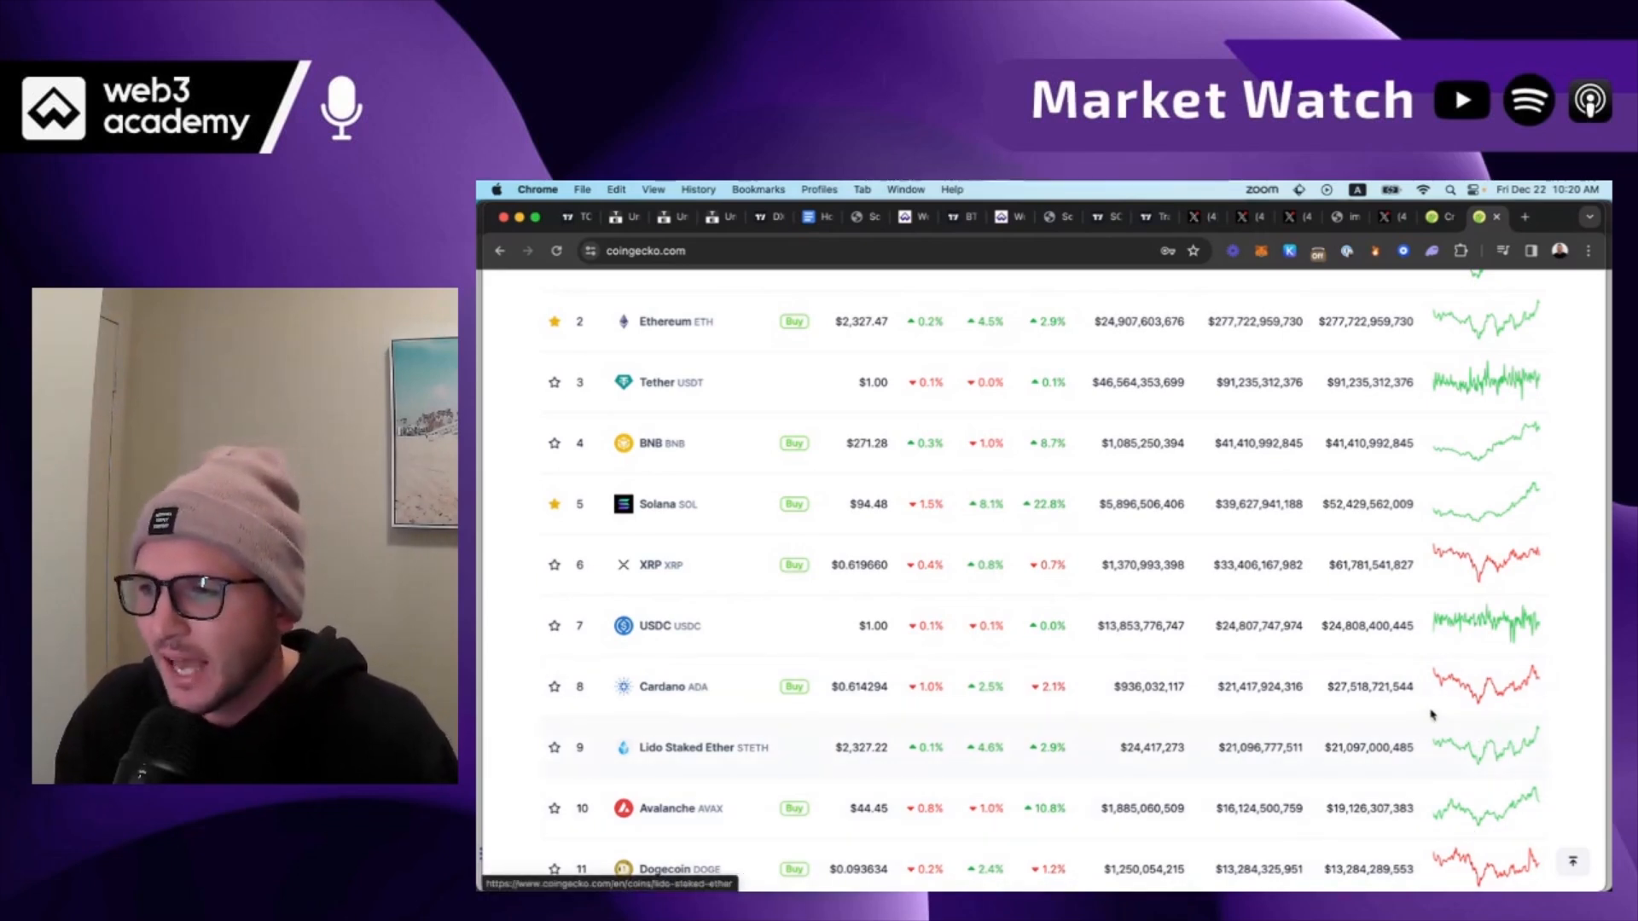
pyautogui.scroll(-3)
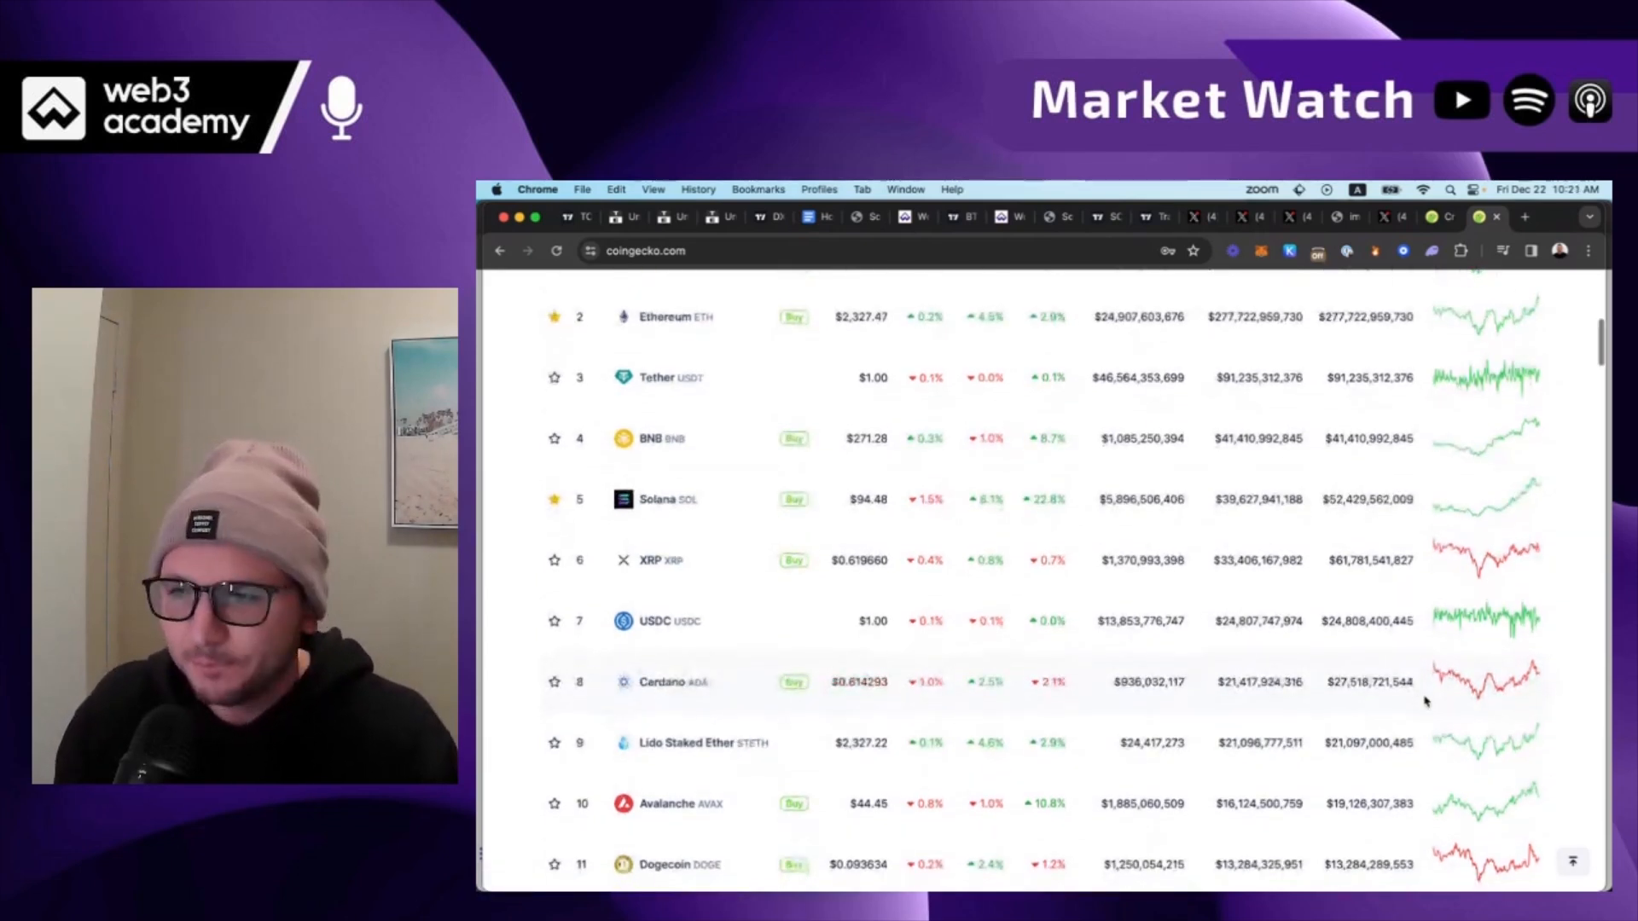
pyautogui.scroll(-3)
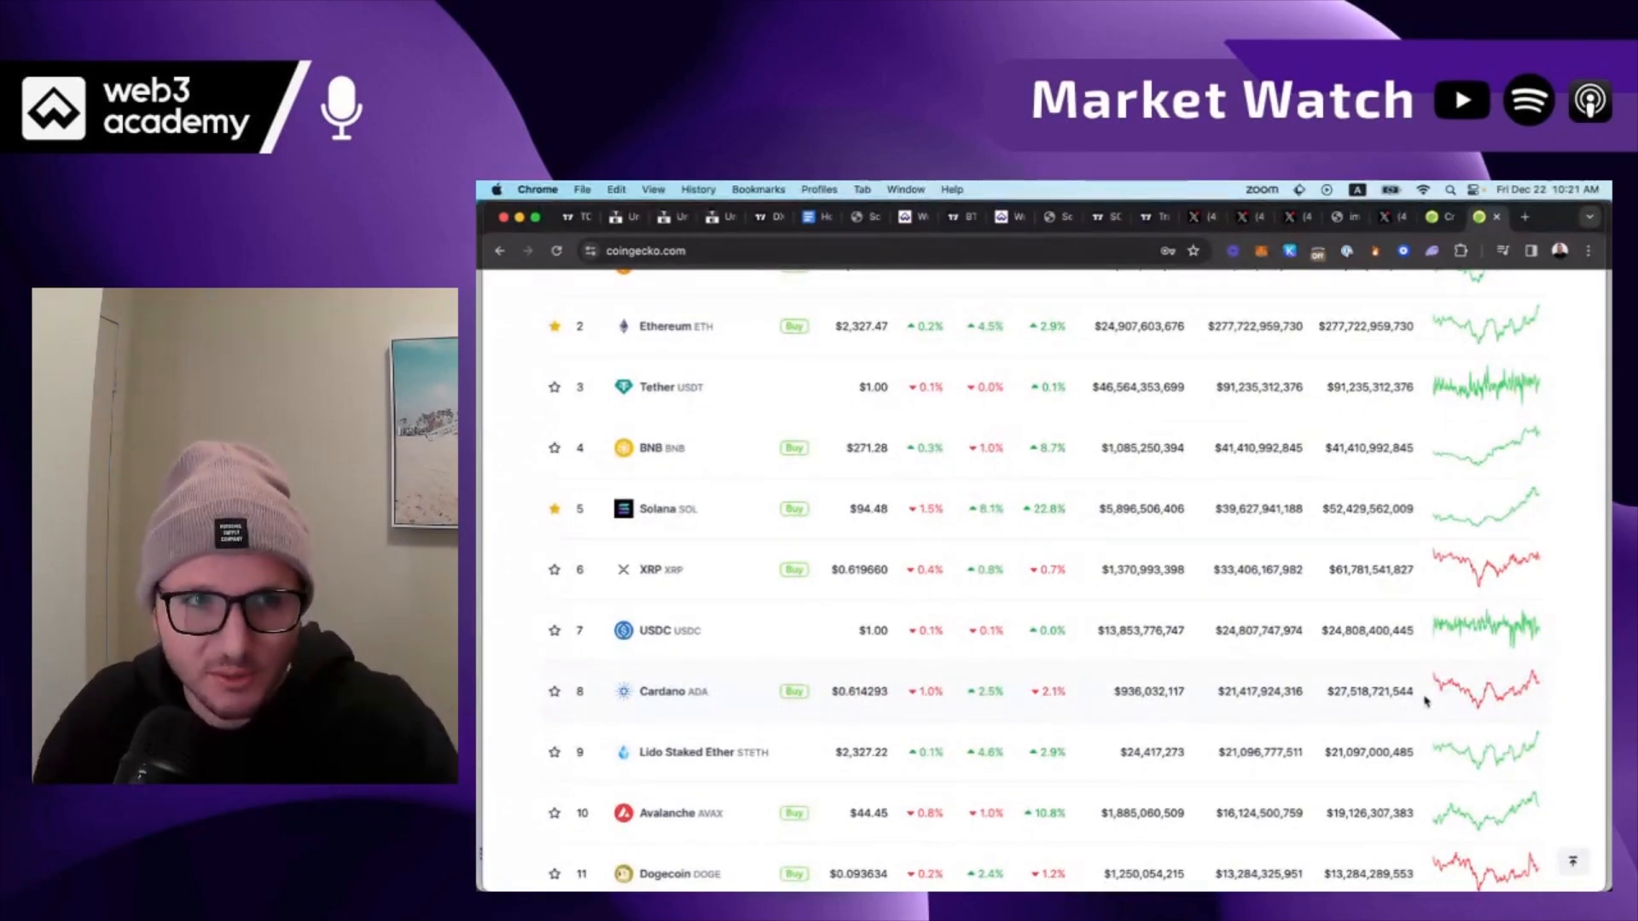